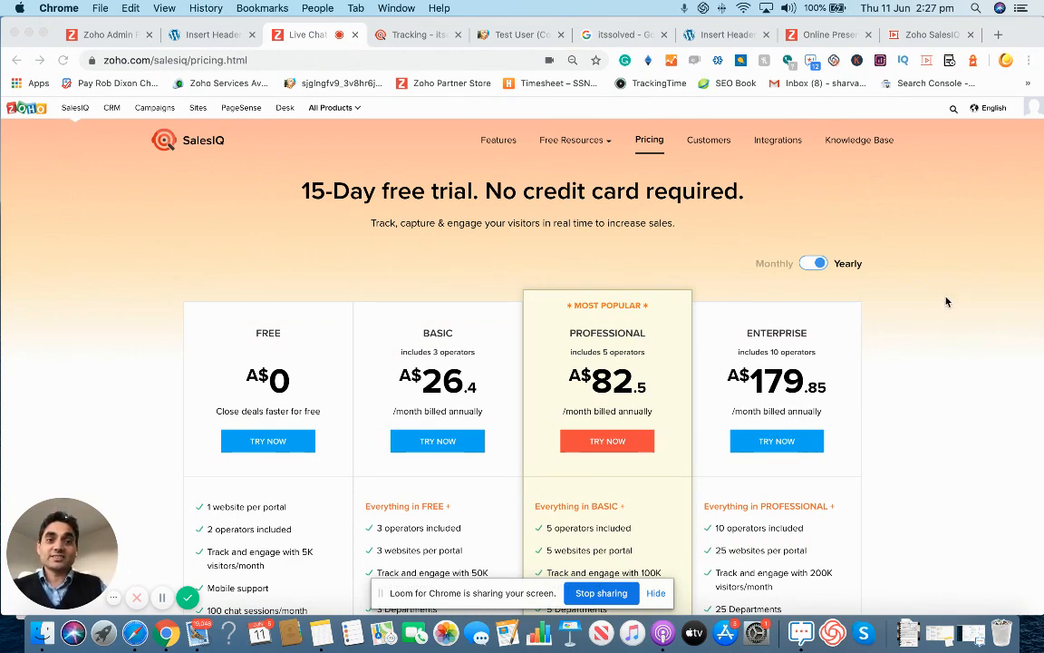
Step: Scroll through the empty SalesIQ free-account sign-up form and close it
scroll("down", 3)
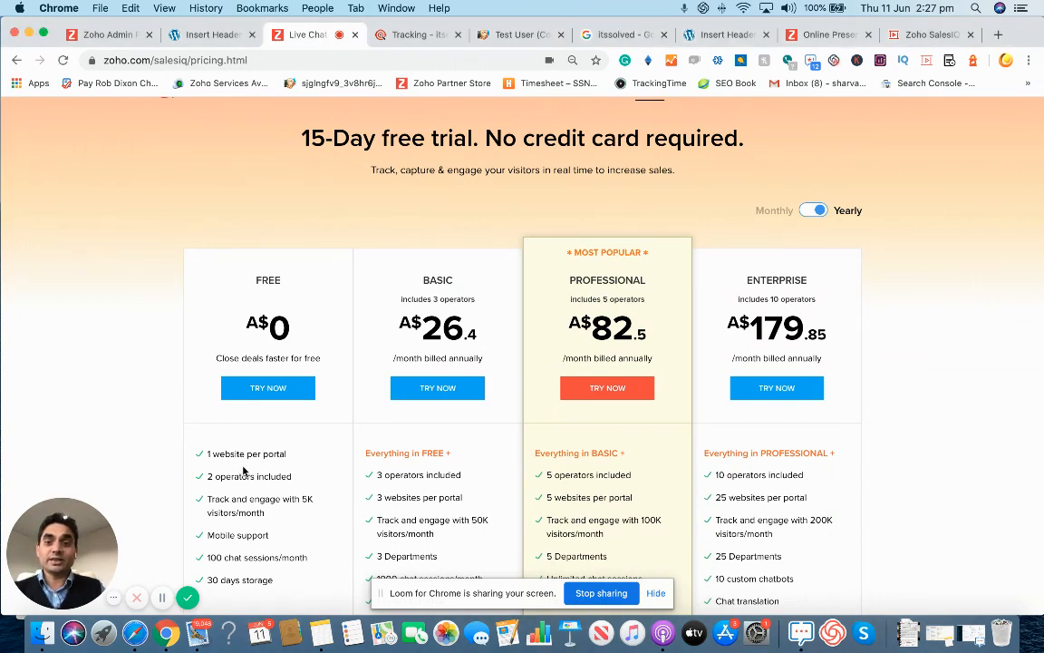
scroll("down", 3)
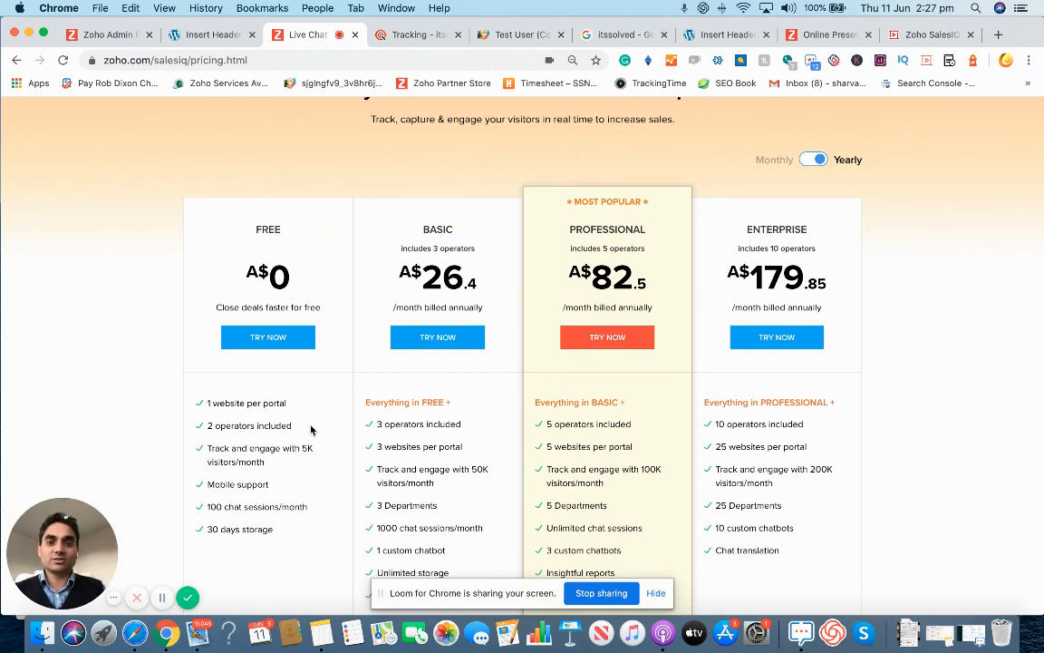
mouse_move(748, 414)
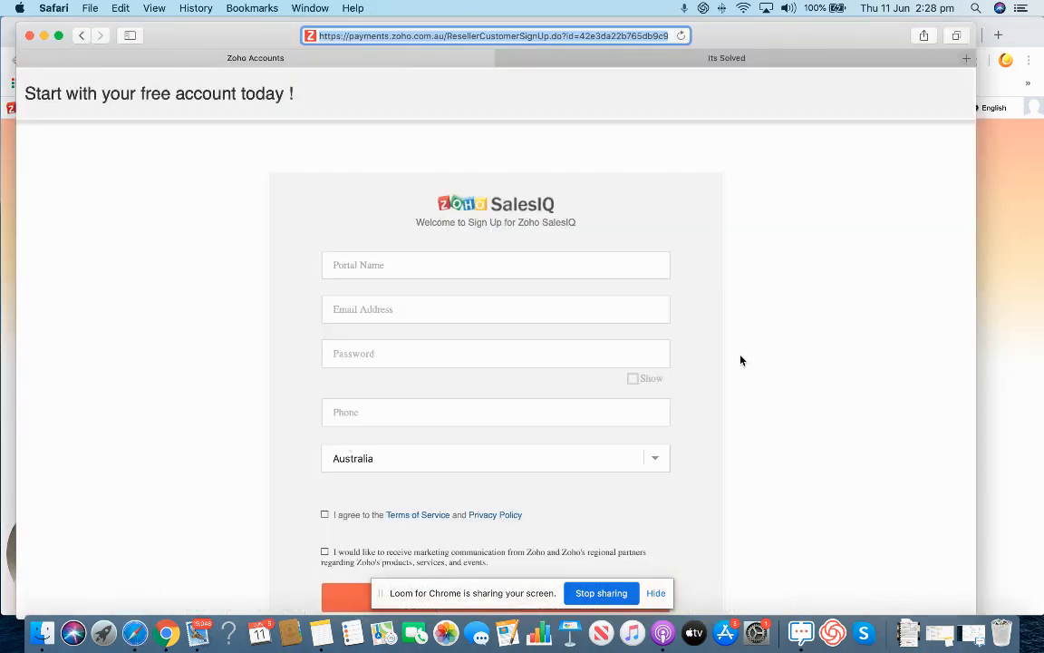
scroll("down", 3)
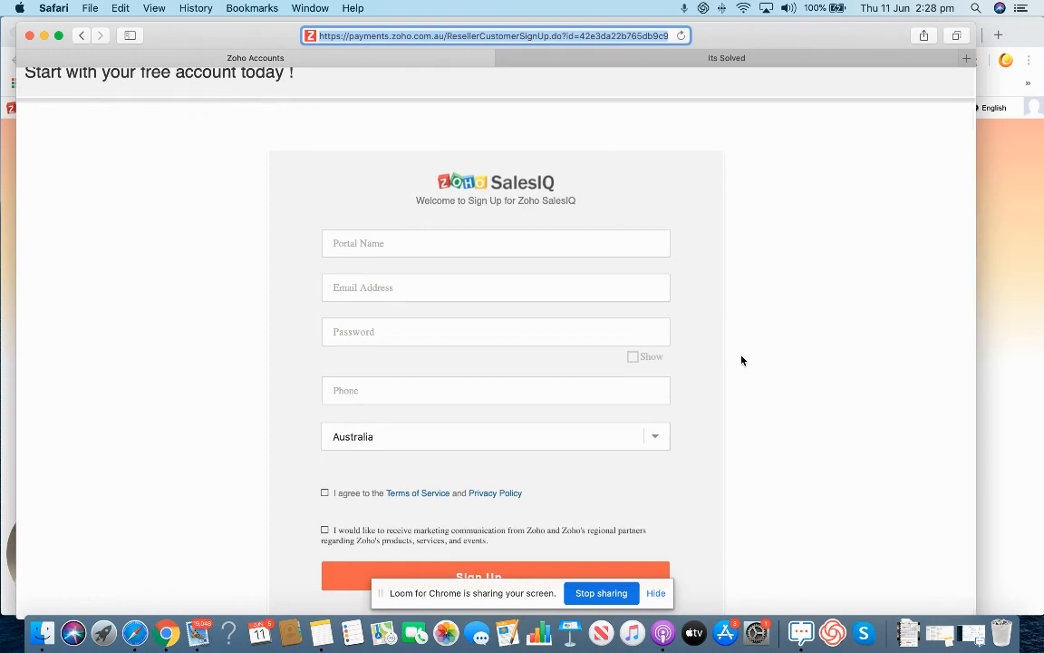
left_click(495, 243)
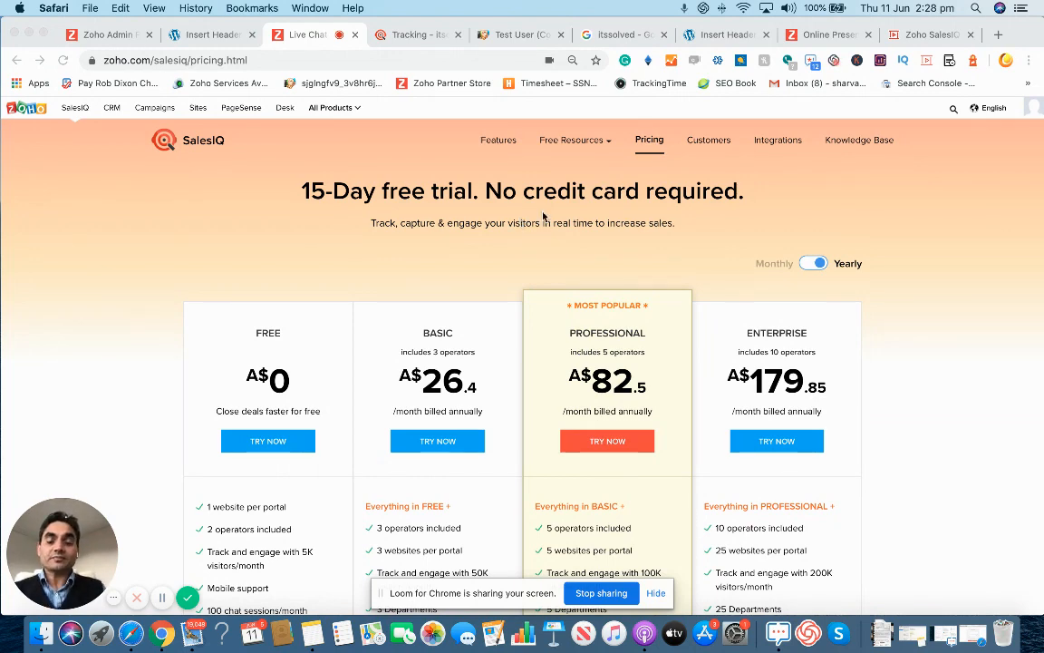
mouse_move(447, 273)
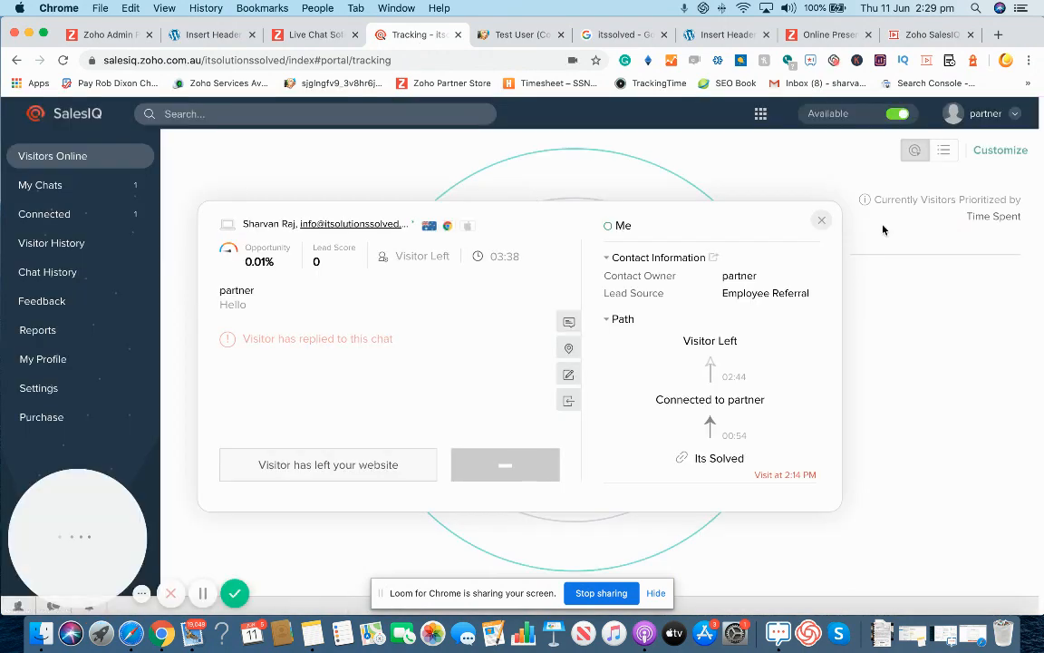
Step: Close the visitor's chat details, visit Settings and Visitors Online, then reopen Settings
left_click(821, 219)
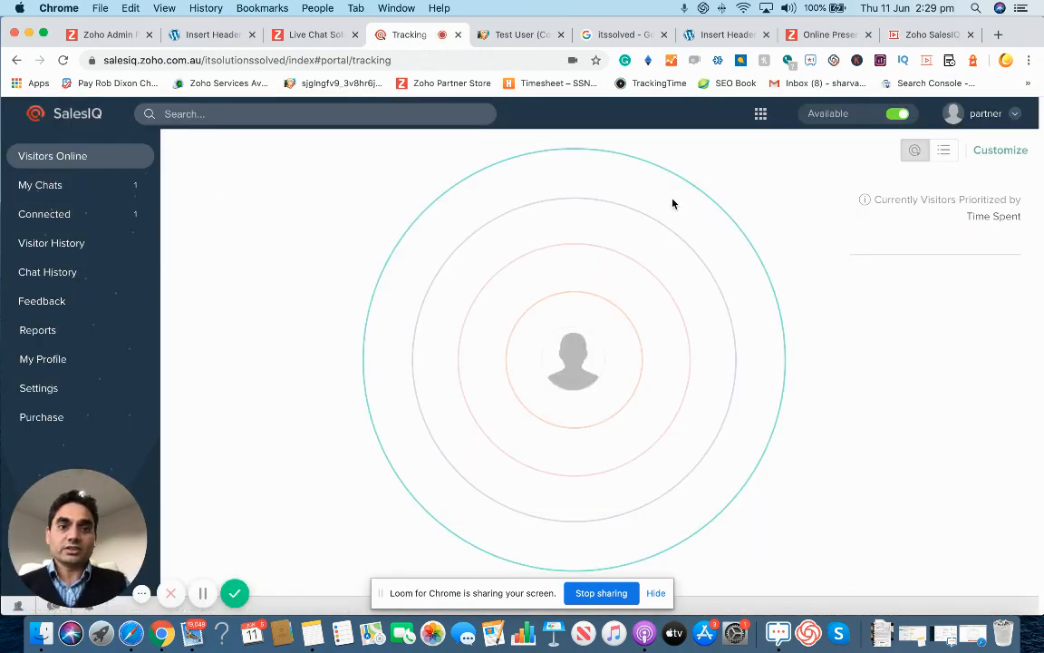
left_click(38, 387)
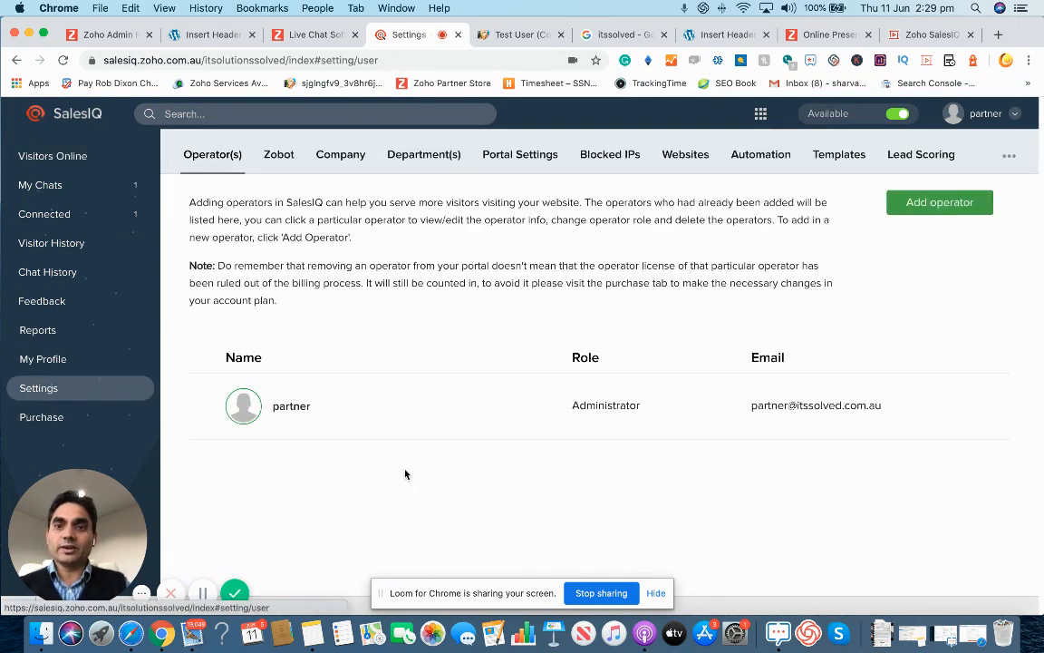
left_click(52, 156)
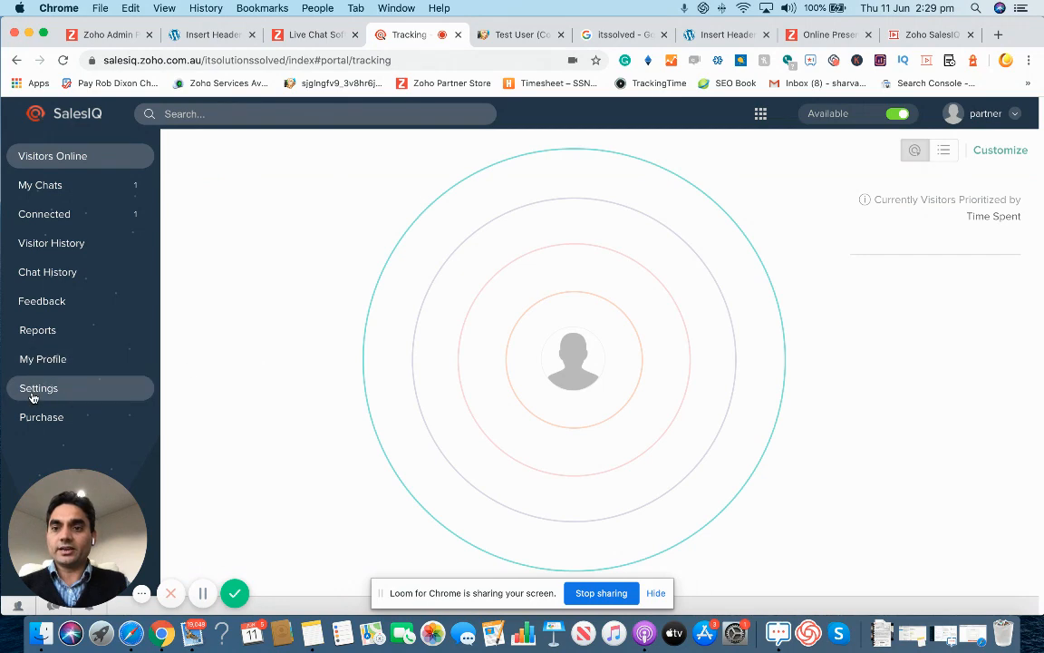
left_click(38, 388)
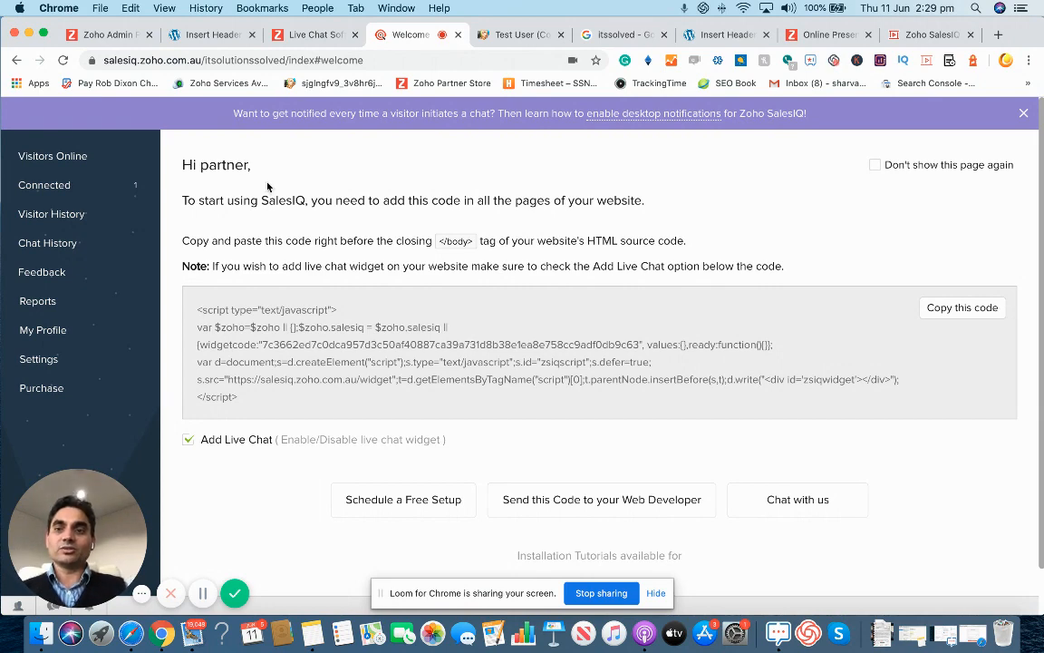
mouse_move(760, 127)
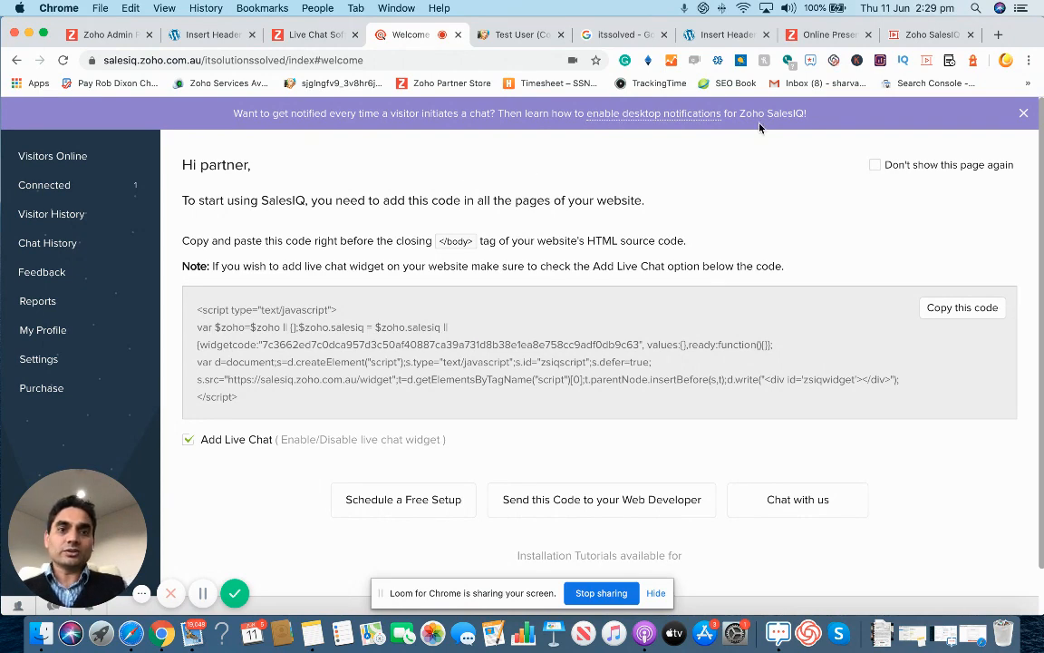
mouse_move(823, 124)
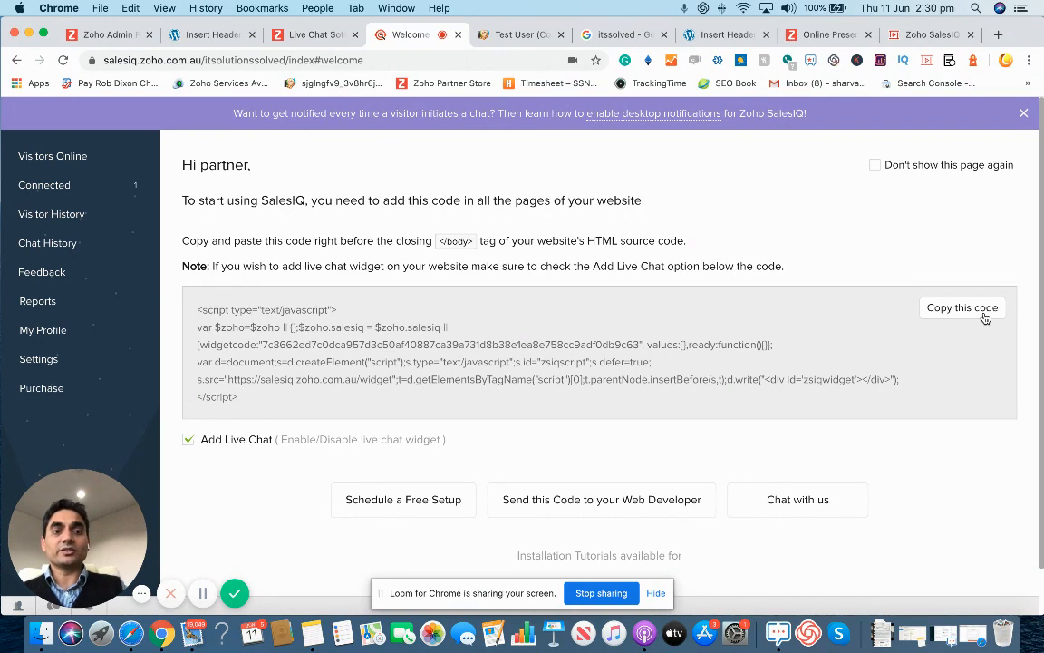
Step: Copy the SalesIQ website tracking code from the welcome page
left_click(962, 307)
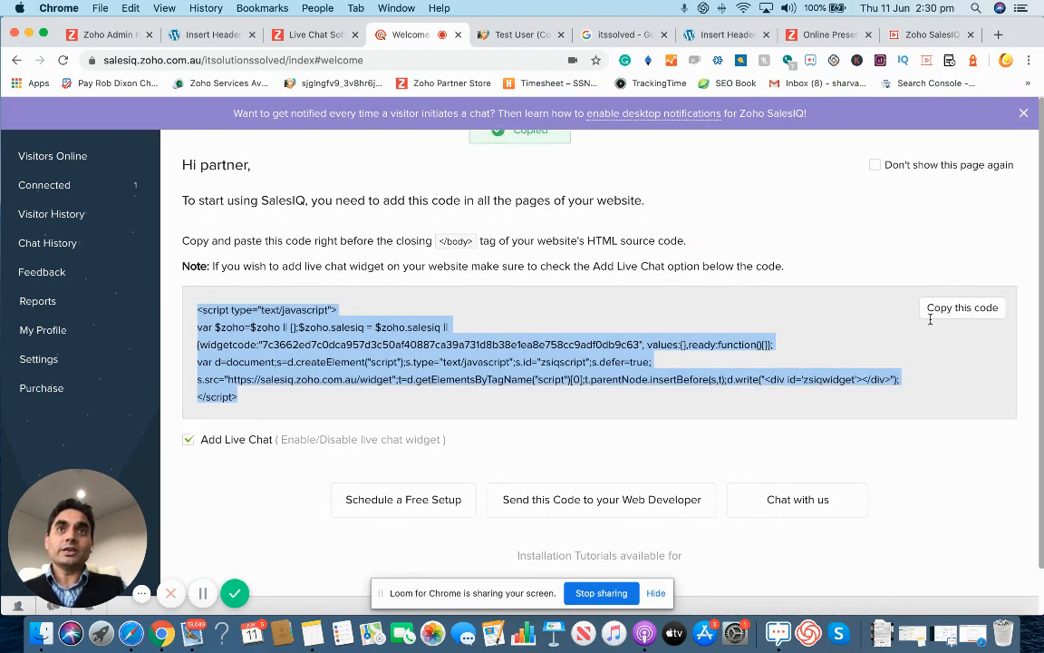
left_click(726, 35)
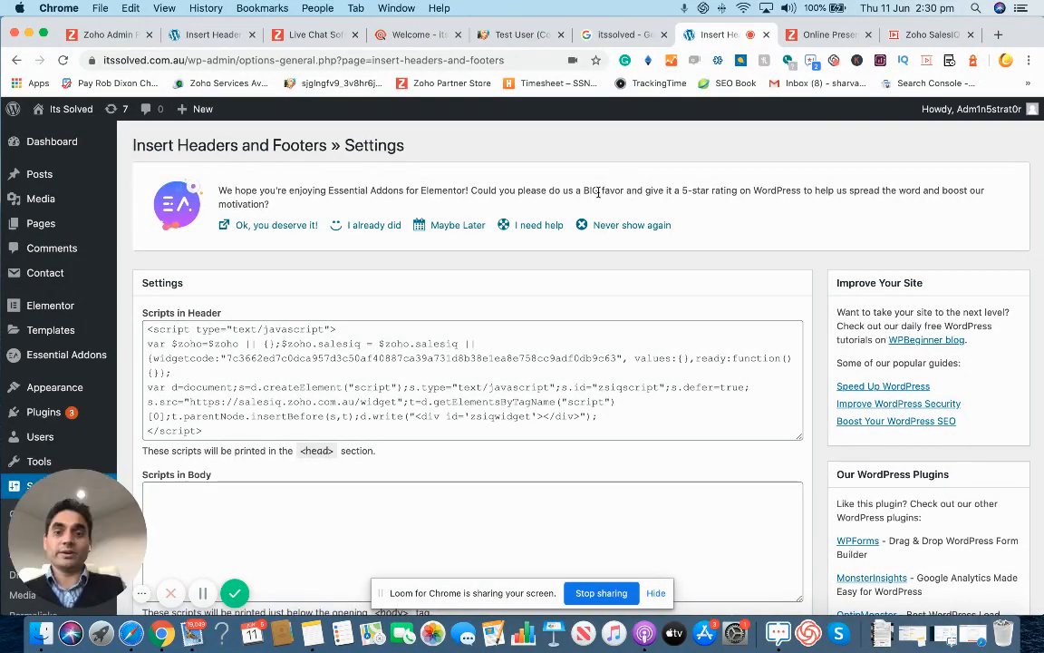
Step: Check the pasted SalesIQ script in Scripts in Header and the empty body and footer boxes
scroll("down", 3)
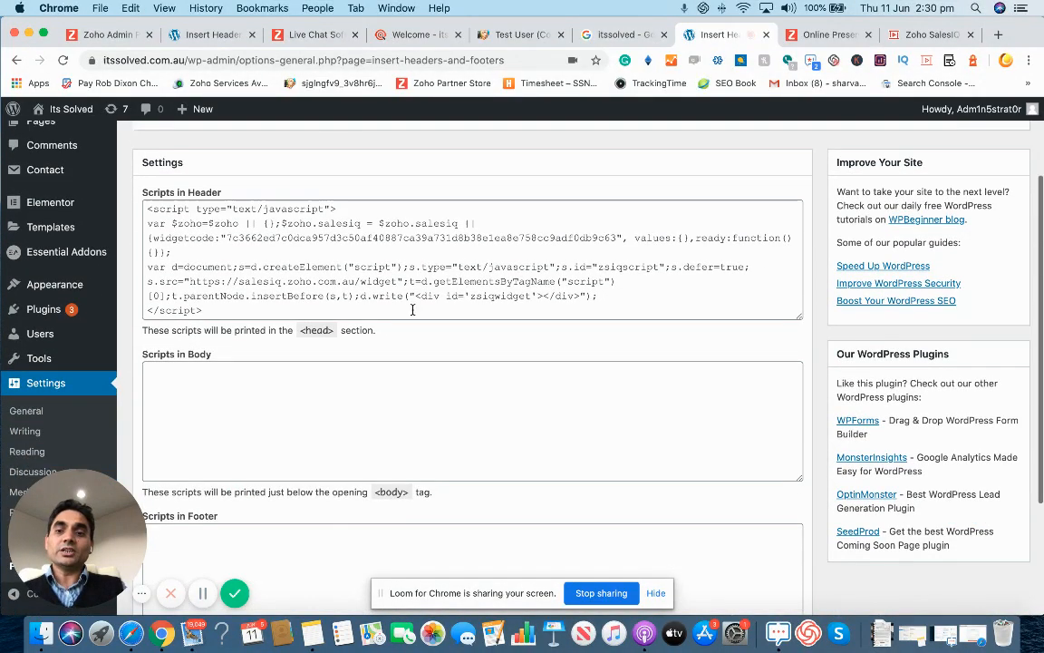
scroll("down", 3)
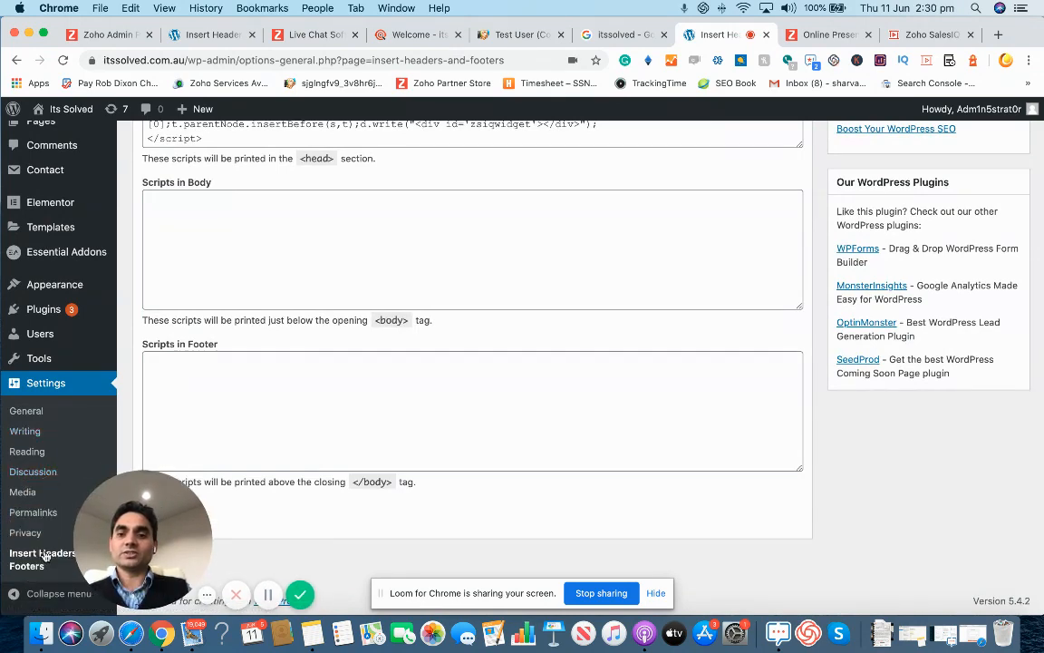
scroll("up", 3)
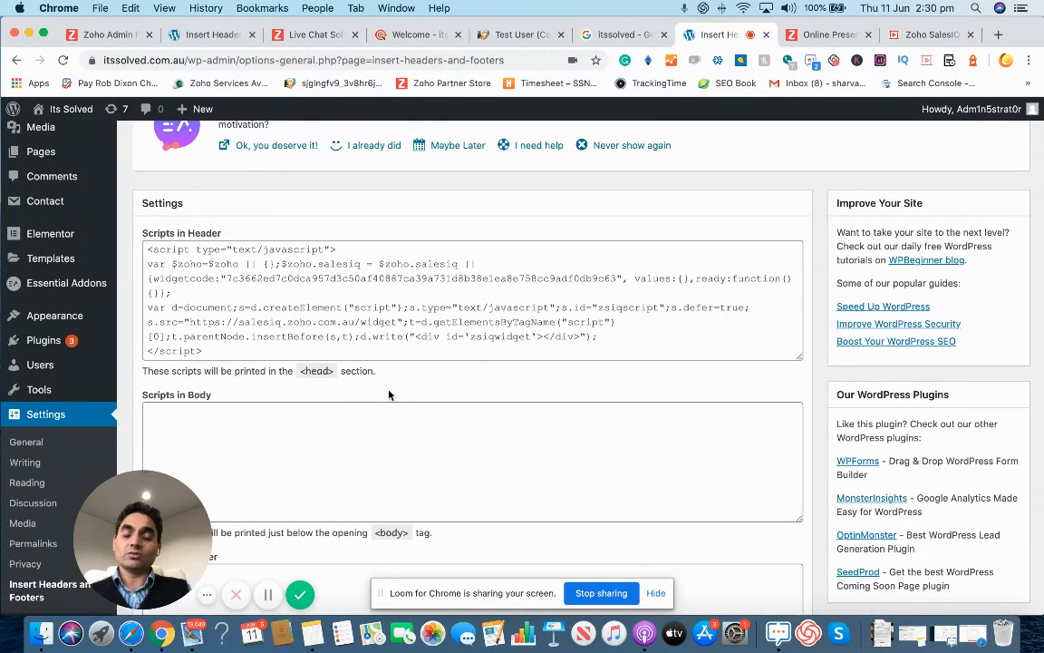
mouse_move(462, 392)
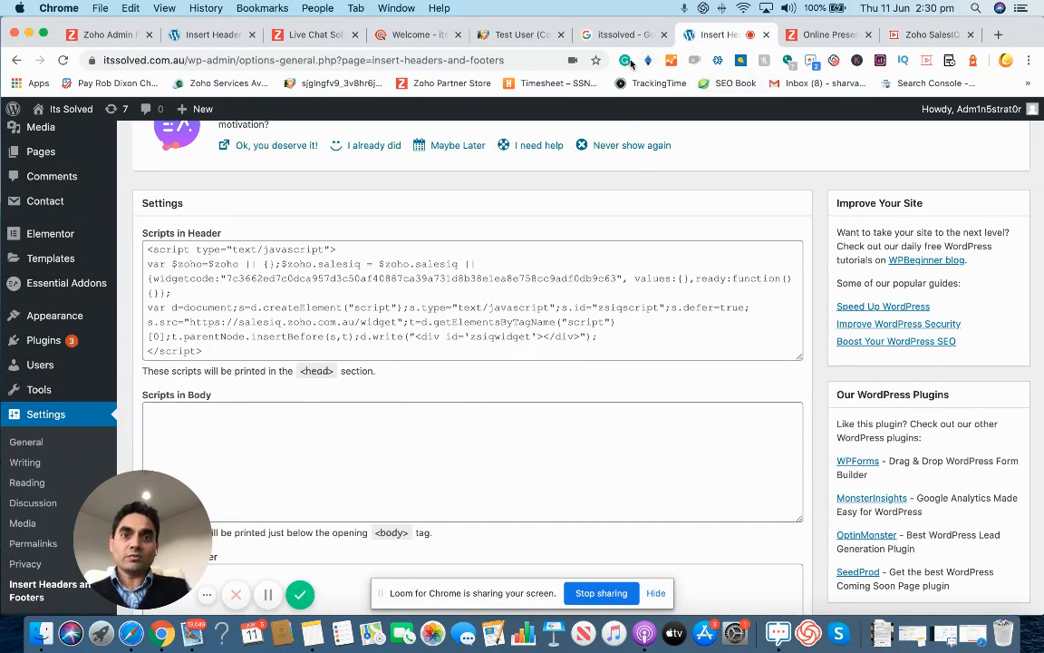
left_click(417, 34)
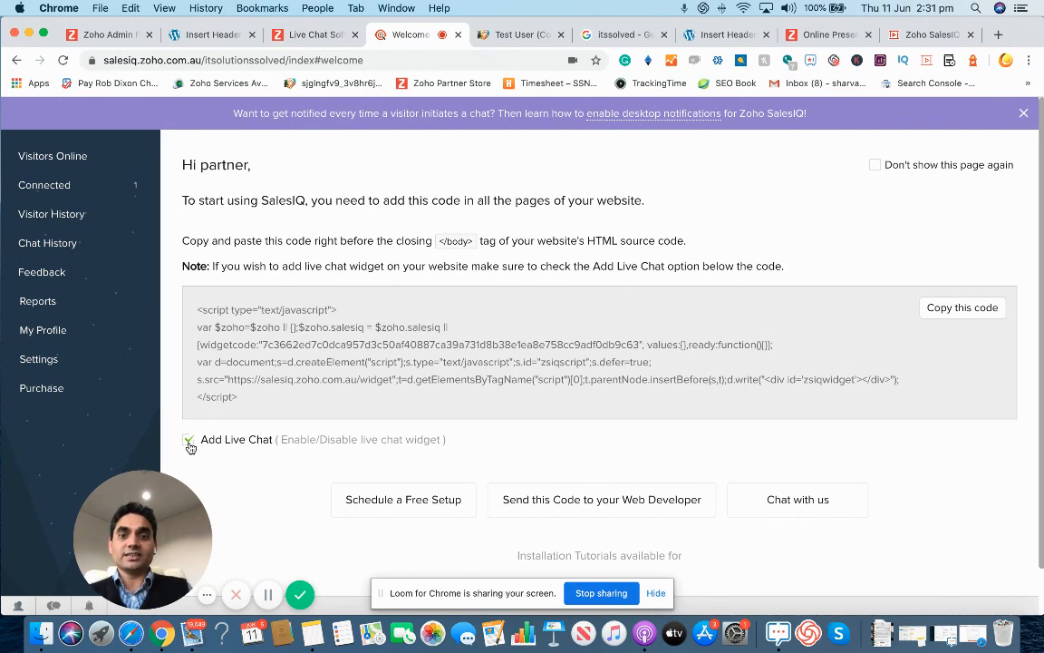
Step: Tick Add Live Chat on the SalesIQ welcome page to keep the widget enabled
left_click(187, 440)
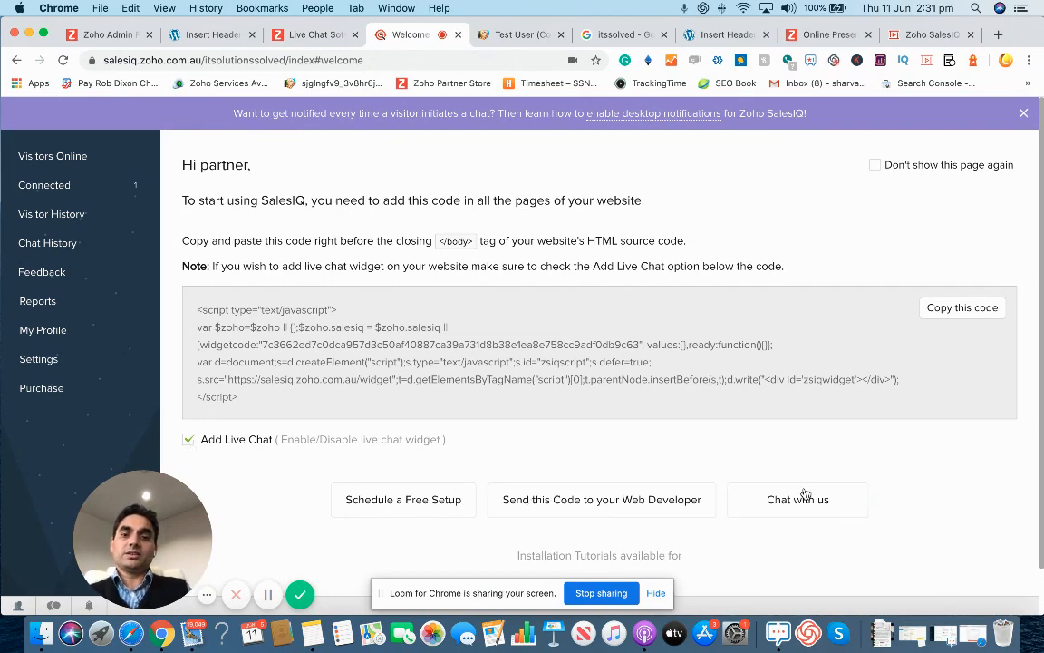
mouse_move(304, 478)
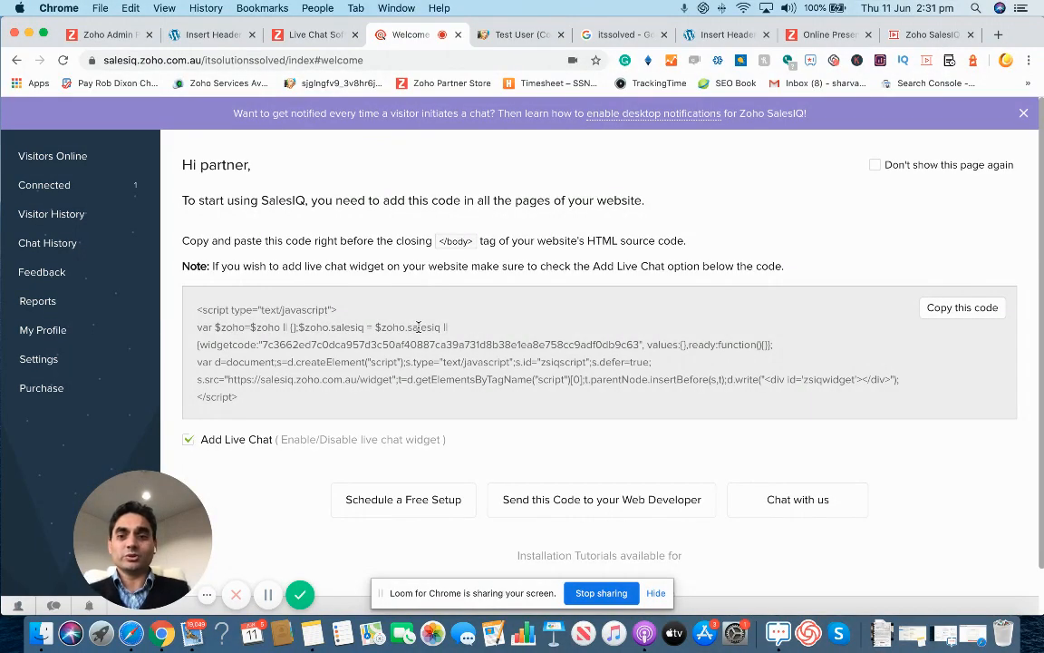
left_click(726, 35)
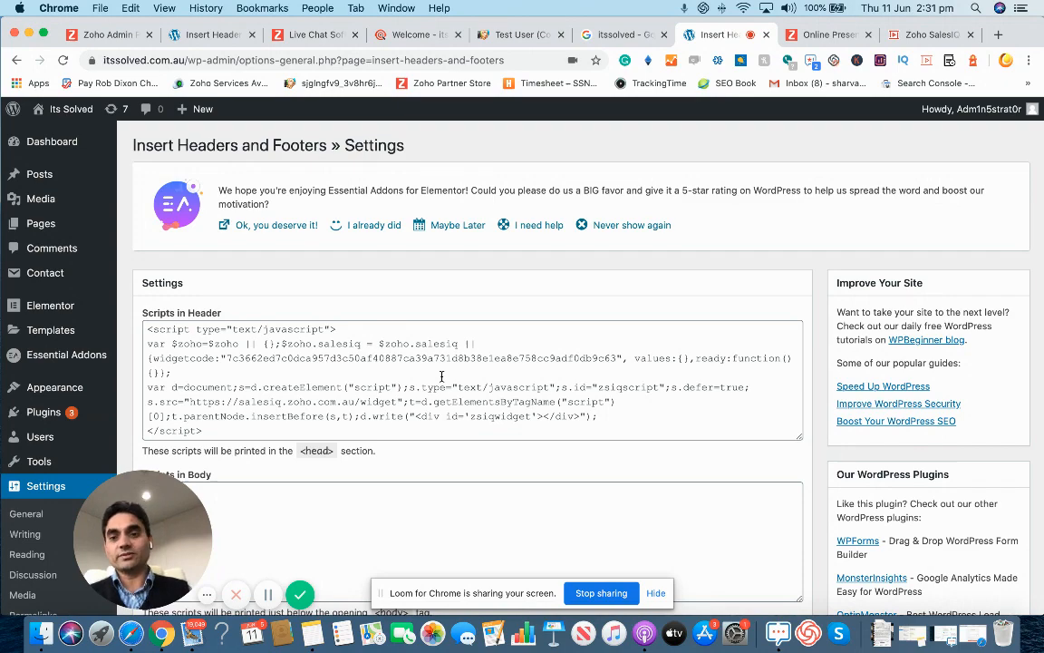
mouse_move(678, 343)
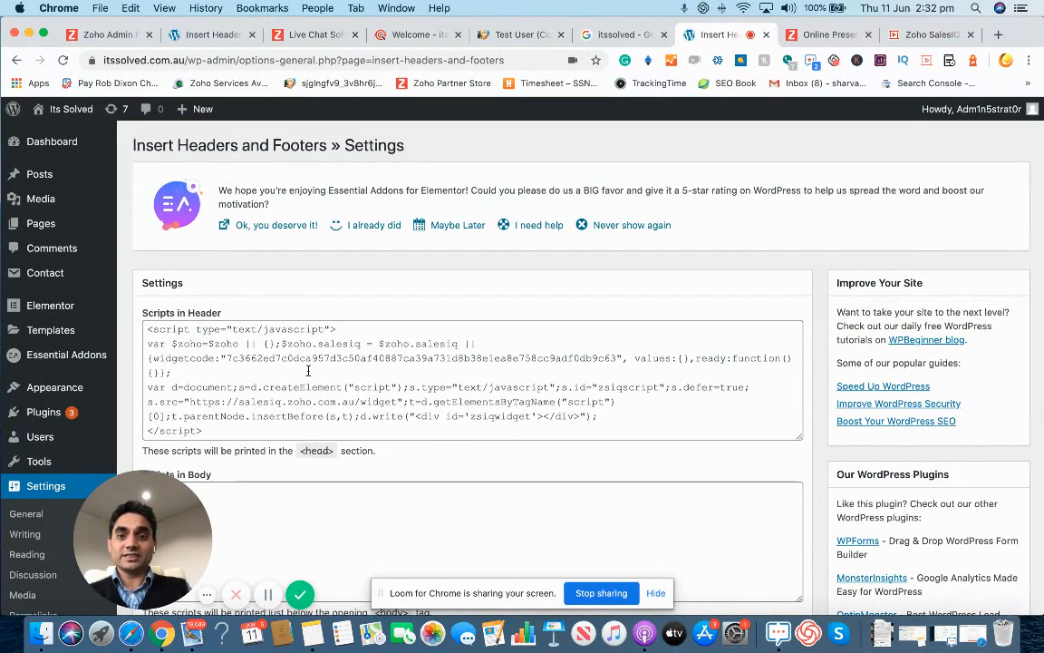
mouse_move(659, 148)
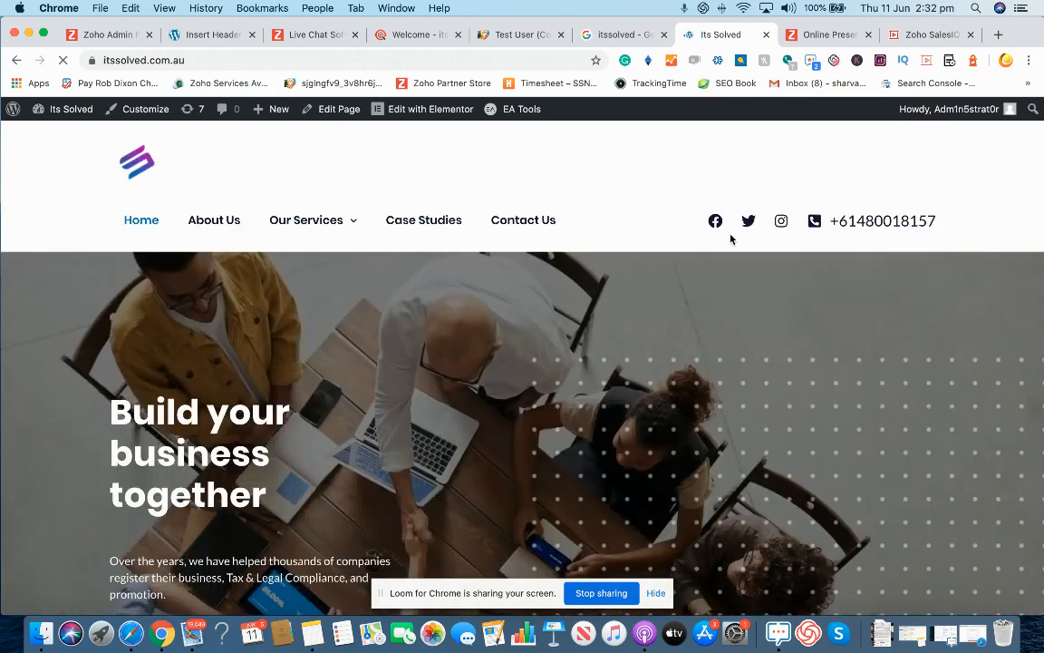
Step: Open the SalesIQ chat form on itssolved.com.au, then minimize the widget
scroll("down", 3)
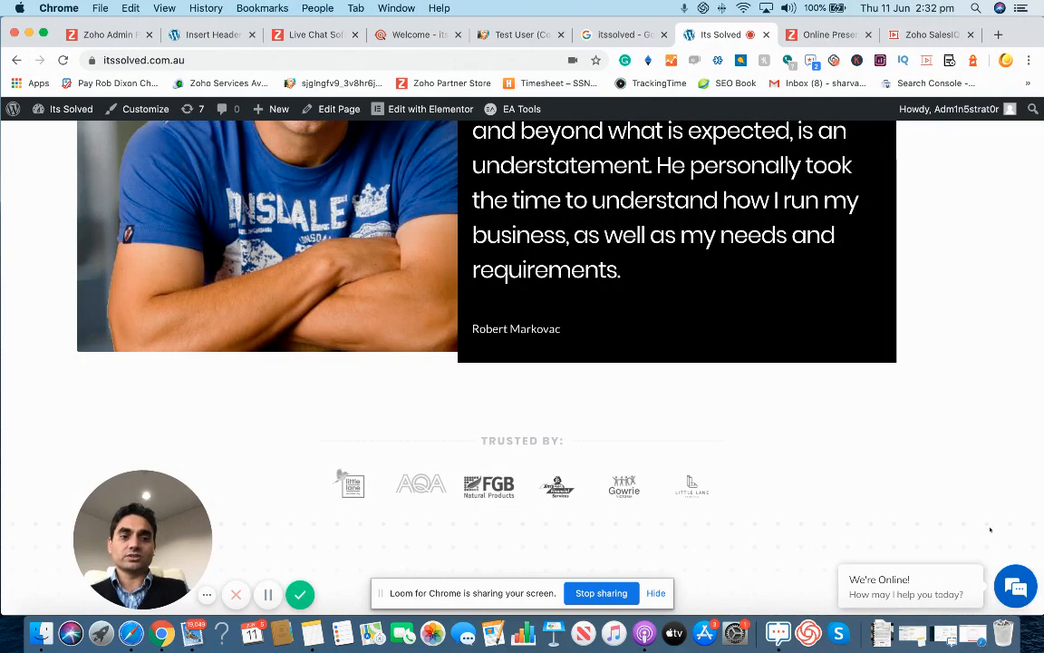
scroll("down", 3)
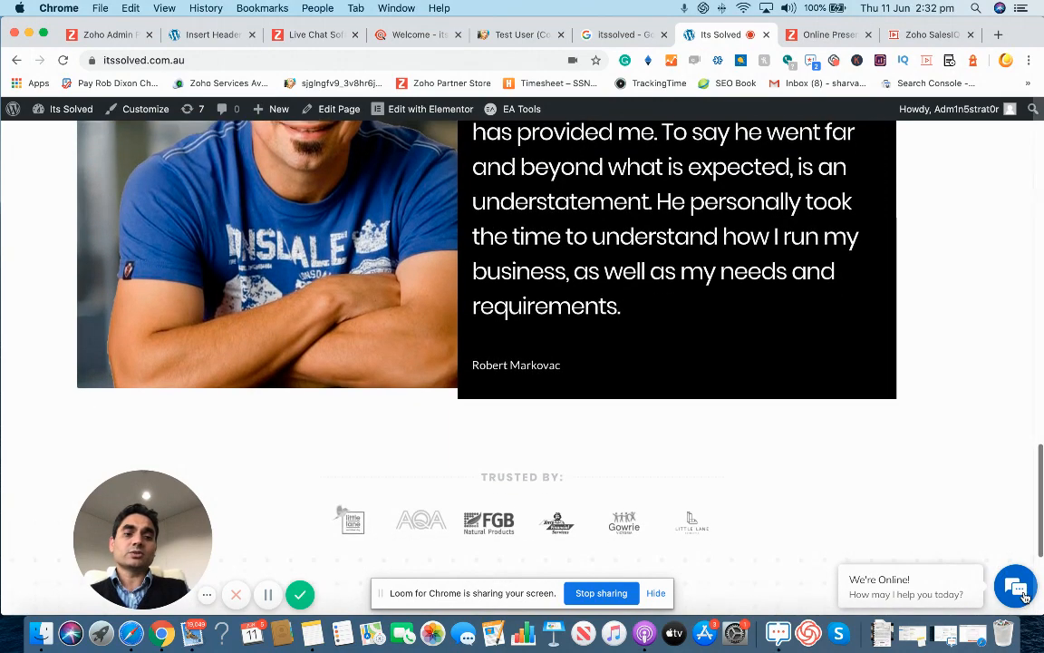
left_click(1018, 587)
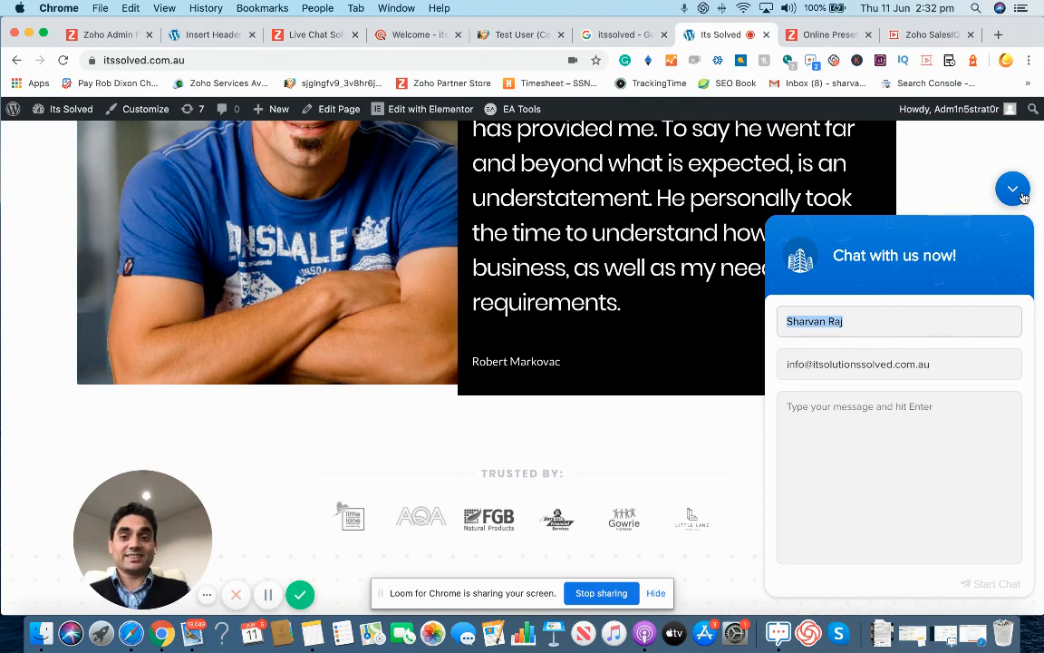
left_click(1013, 188)
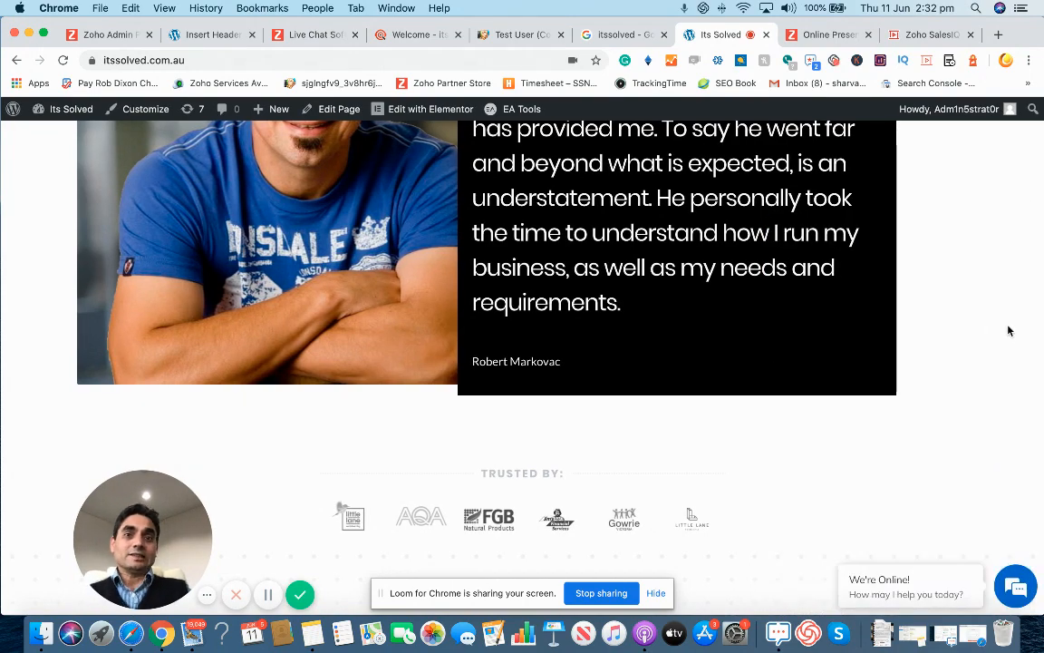
scroll("down", 3)
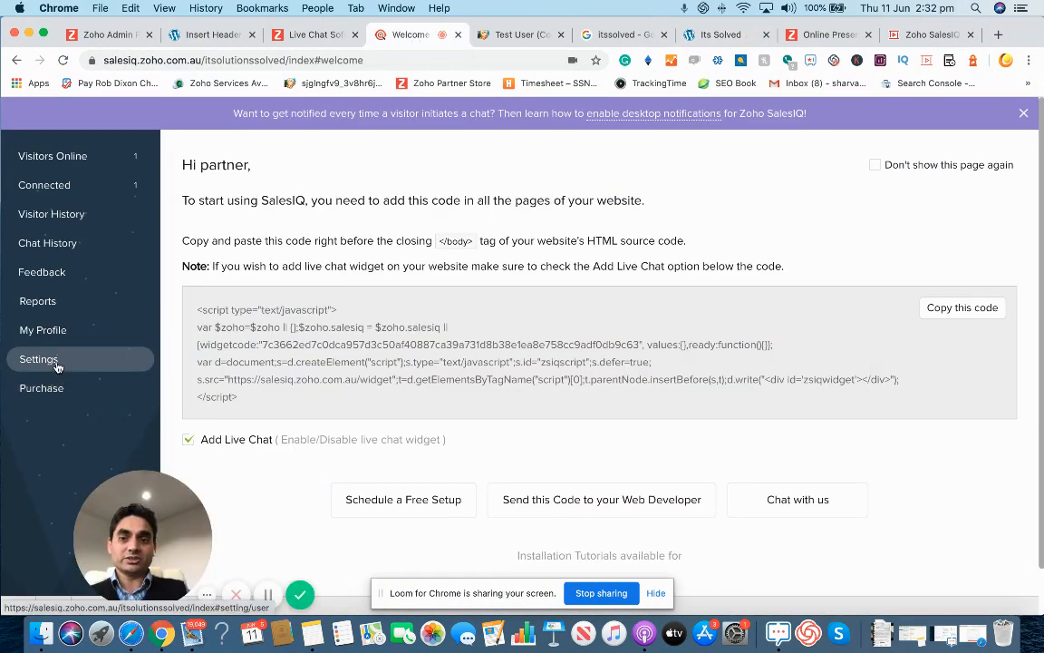
Step: Confirm Zoho CRM under Integrations, then view the tracked visitor in Visitors Online
left_click(38, 359)
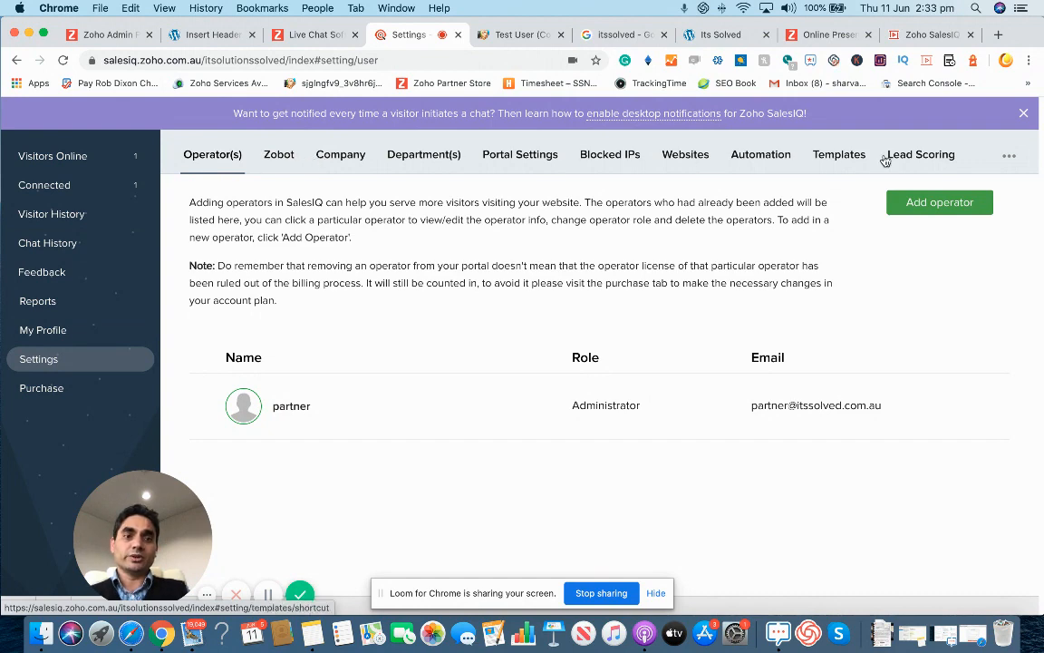
left_click(1009, 154)
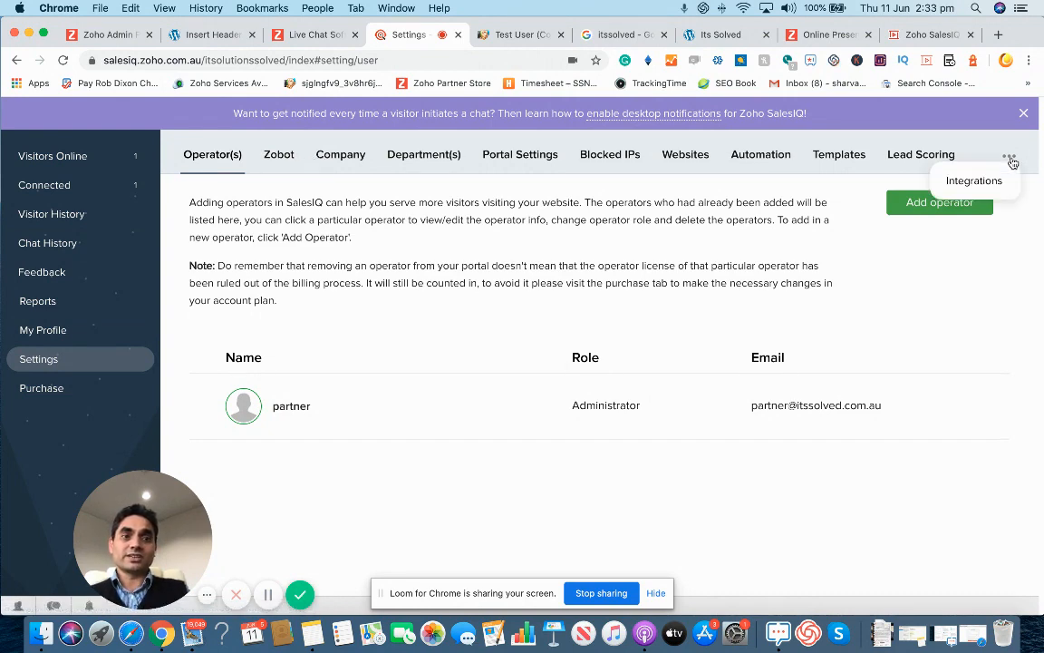
left_click(974, 180)
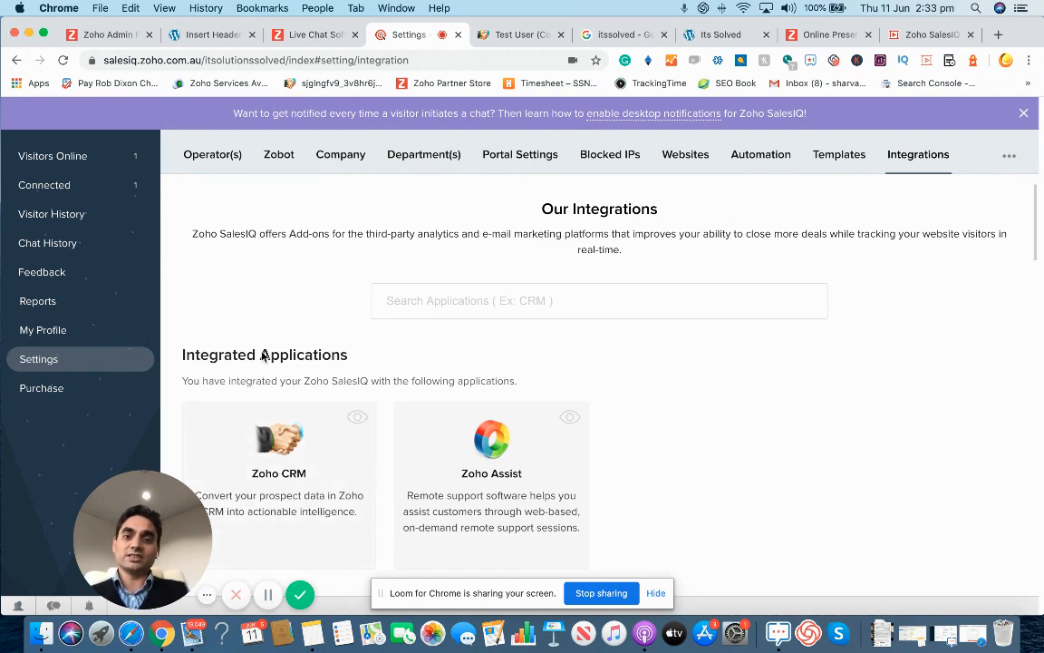
mouse_move(320, 451)
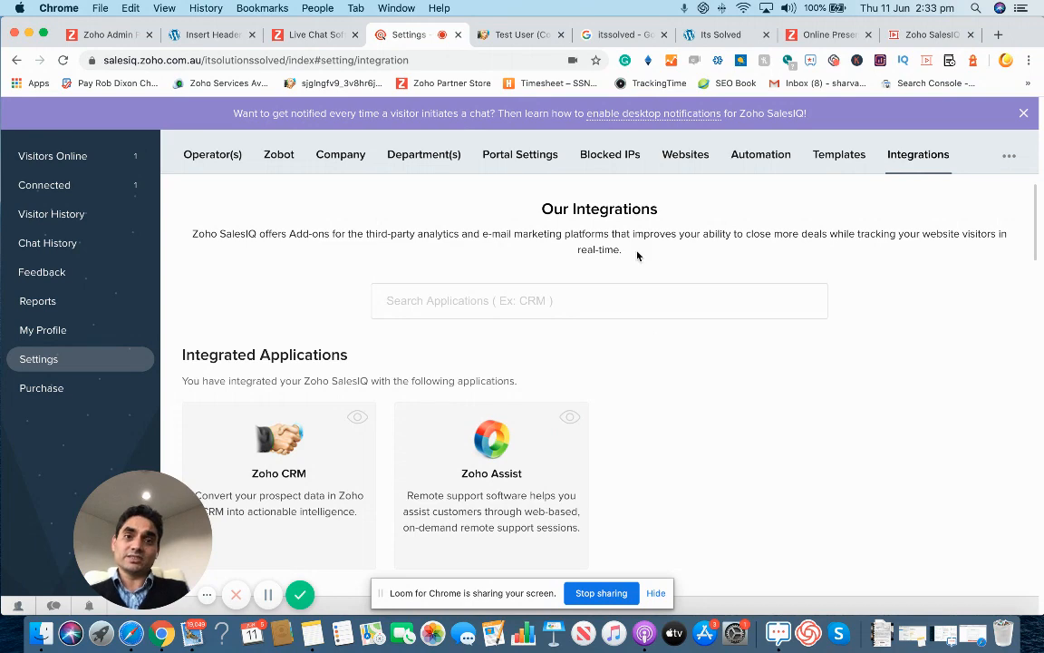
left_click(52, 155)
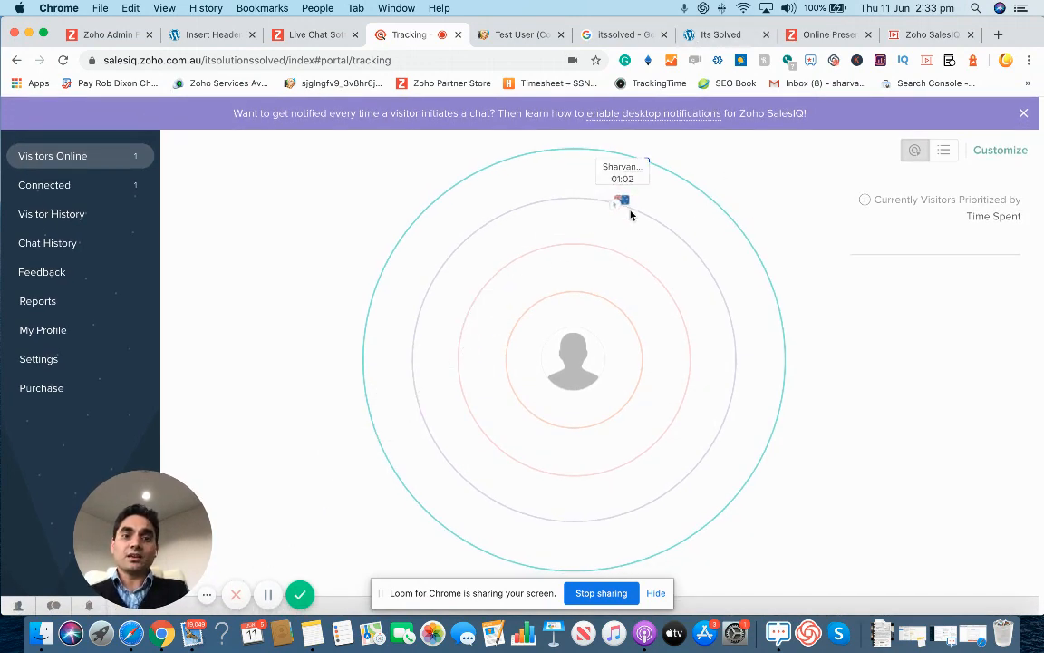
Step: Open the tracked visitor's chat to see its CRM contact details, then the Test User lead
left_click(622, 199)
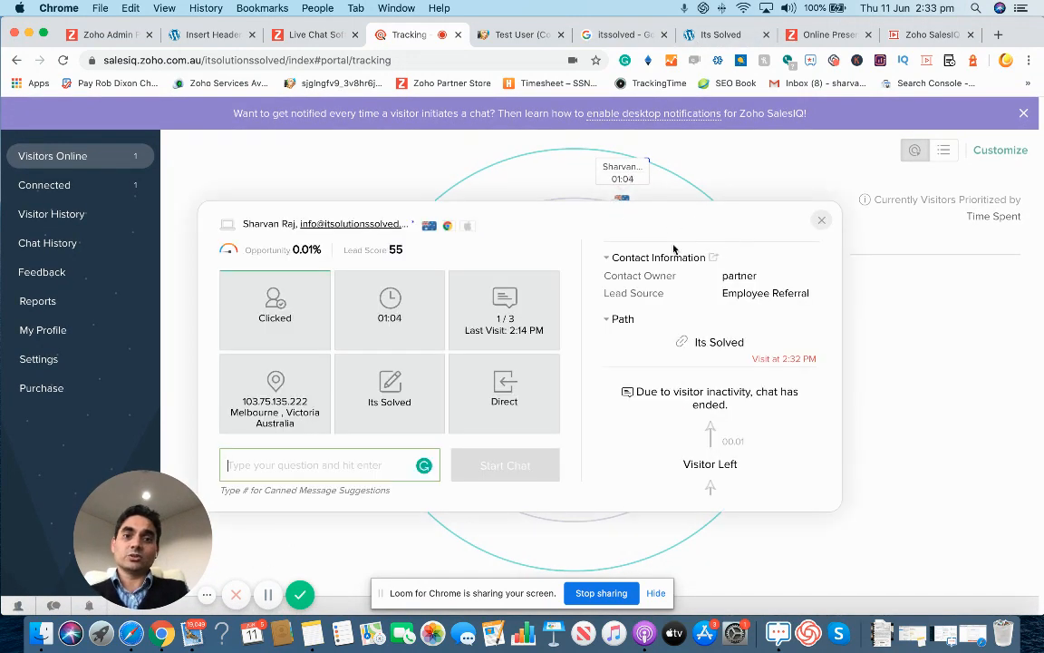
mouse_move(280, 346)
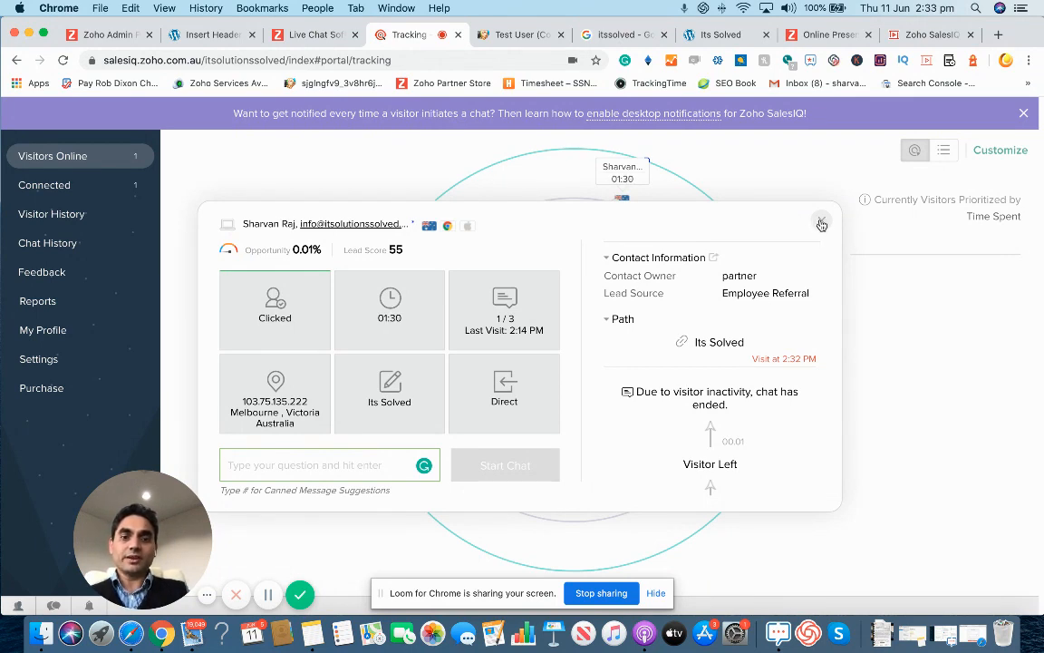
left_click(821, 223)
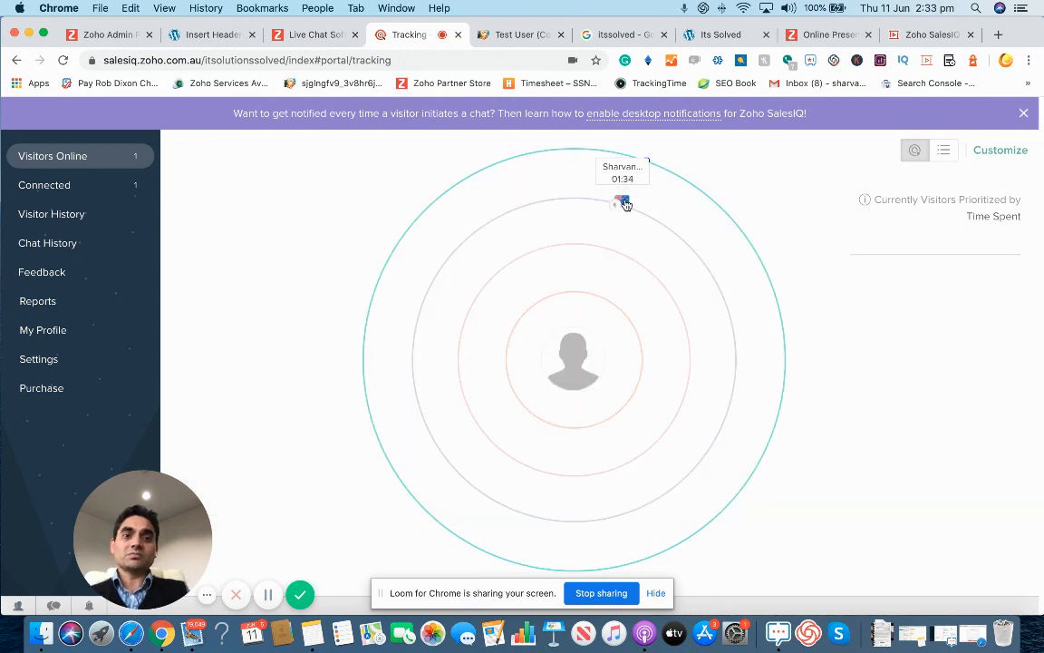
left_click(624, 203)
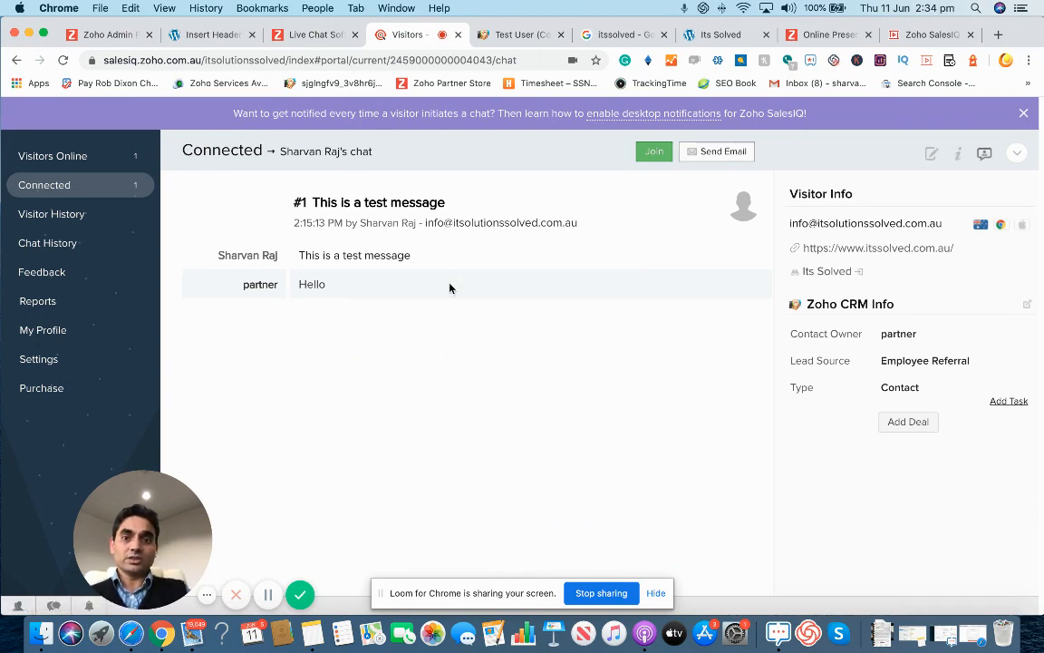
left_click(520, 35)
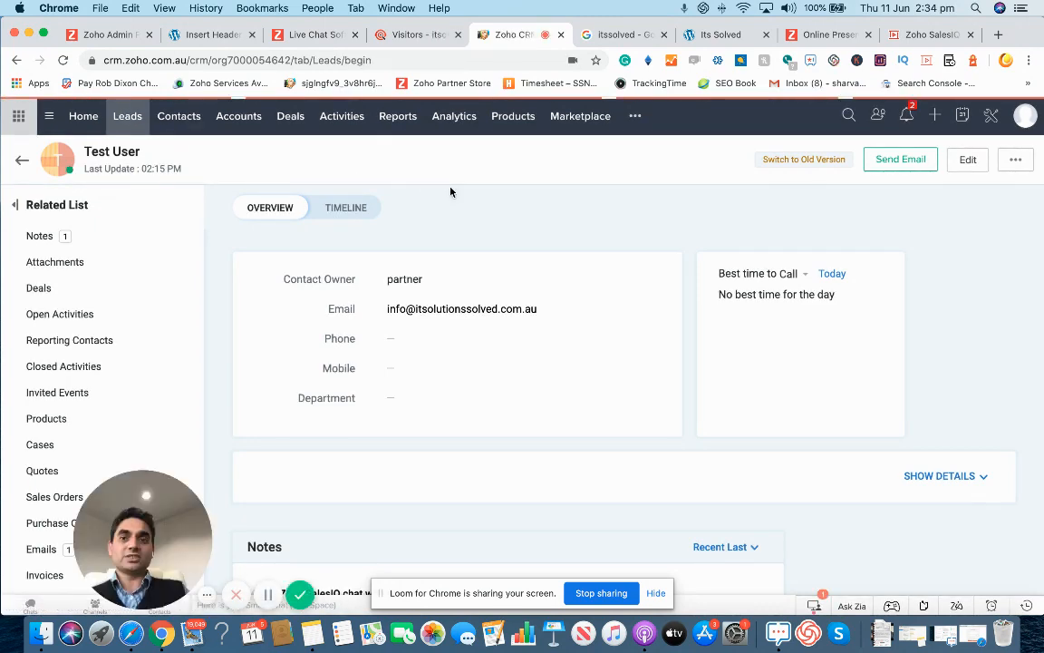
Step: Leave the Test User lead for the empty Leads page and return to SalesIQ
left_click(127, 116)
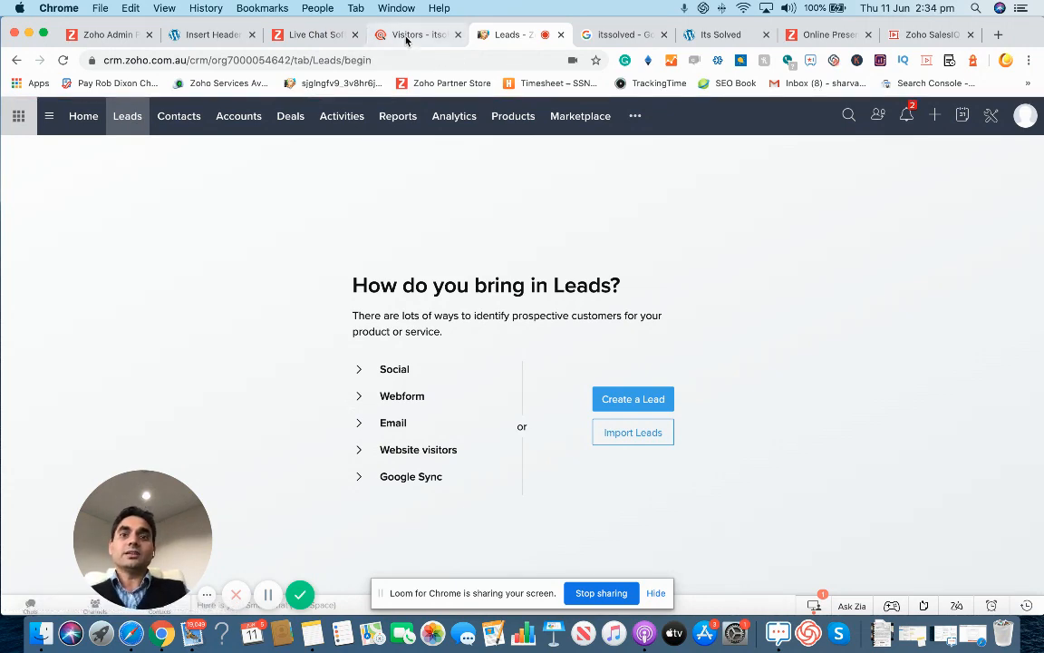
left_click(407, 34)
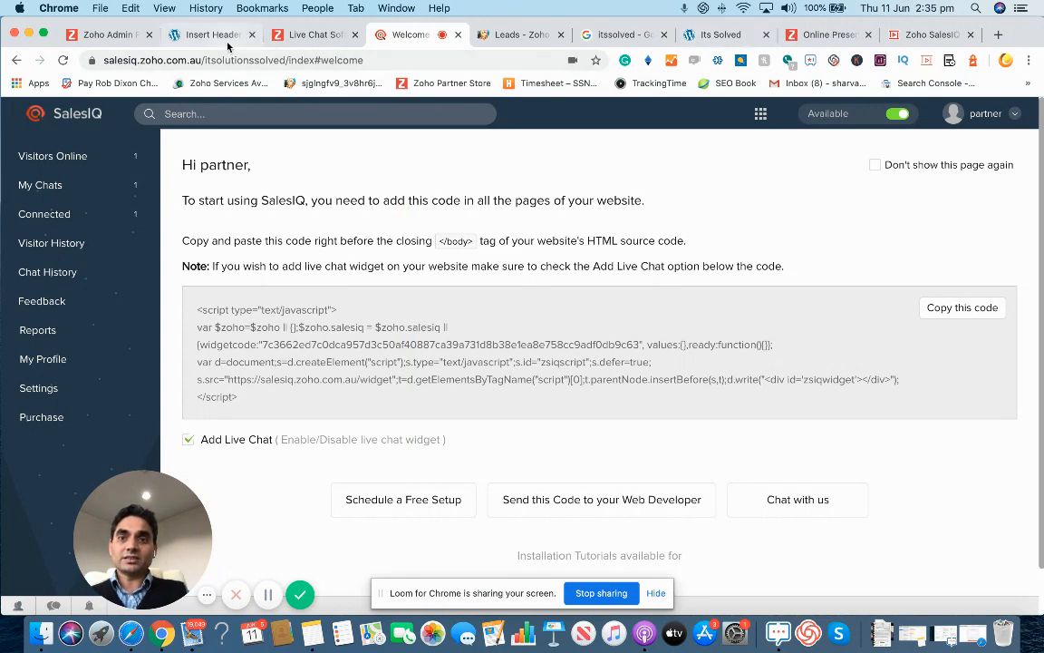
Step: Recheck the WordPress header script and the site's chat widget, then return to CRM Leads
left_click(209, 34)
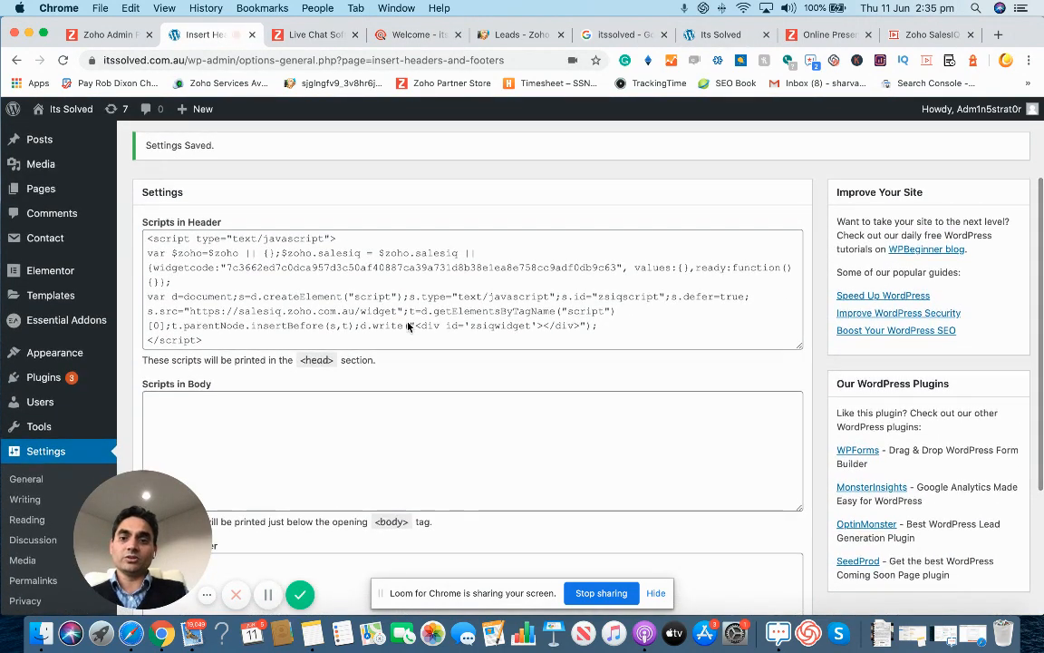
scroll("down", 3)
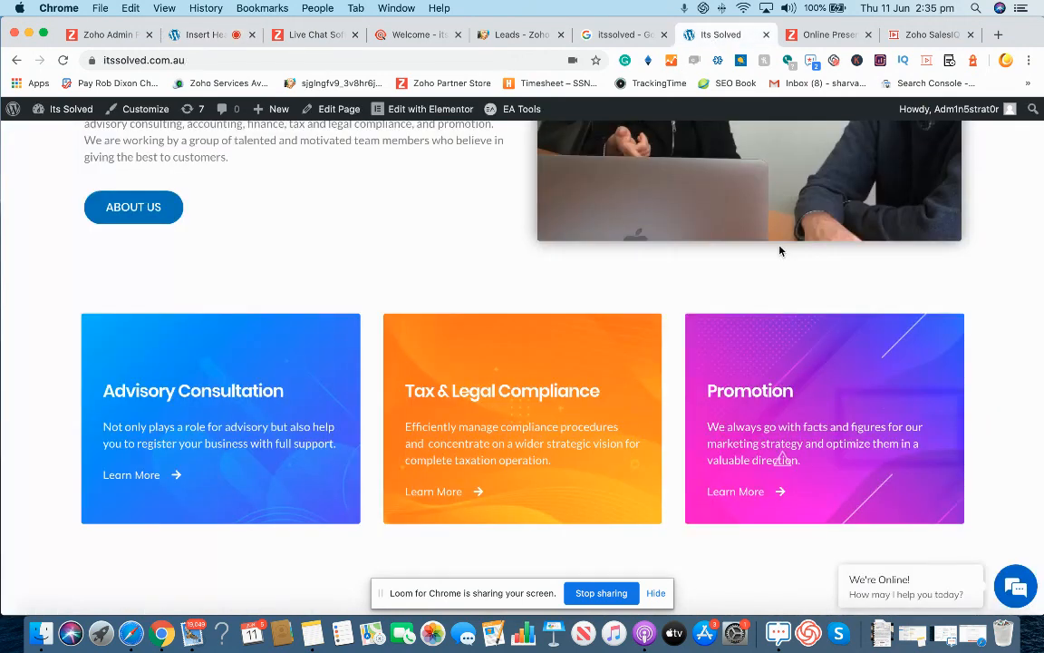
scroll("down", 3)
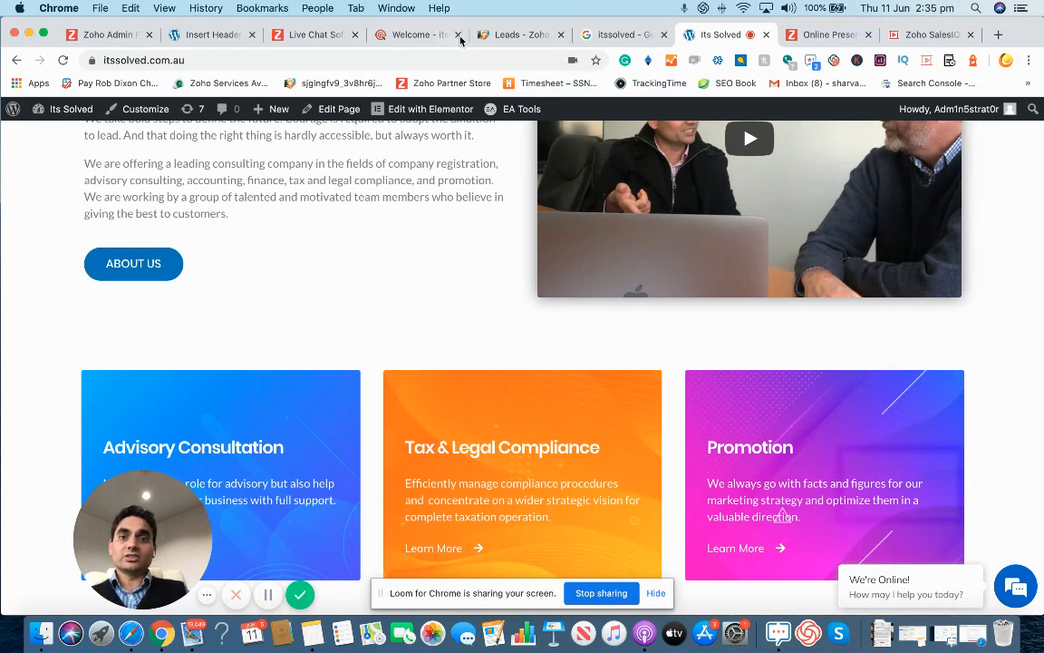
left_click(512, 35)
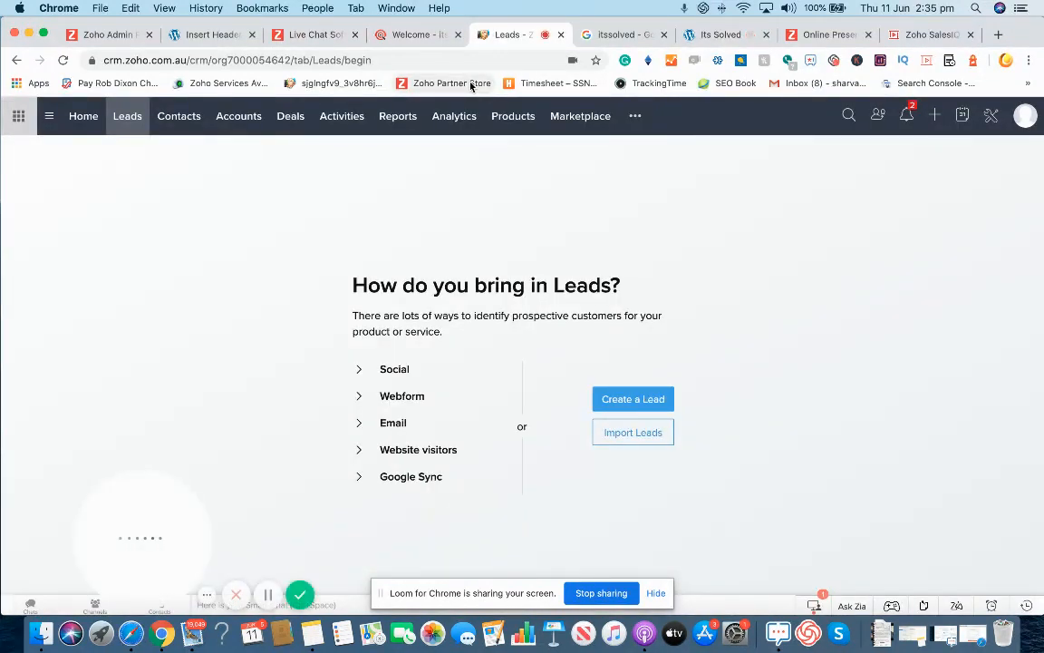
mouse_move(451, 83)
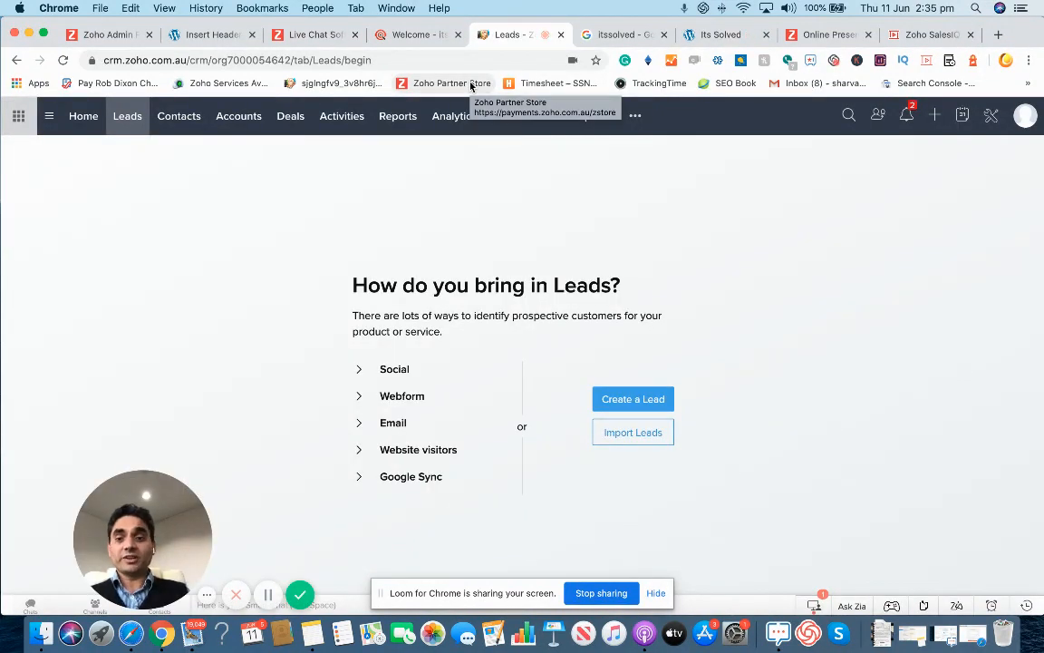